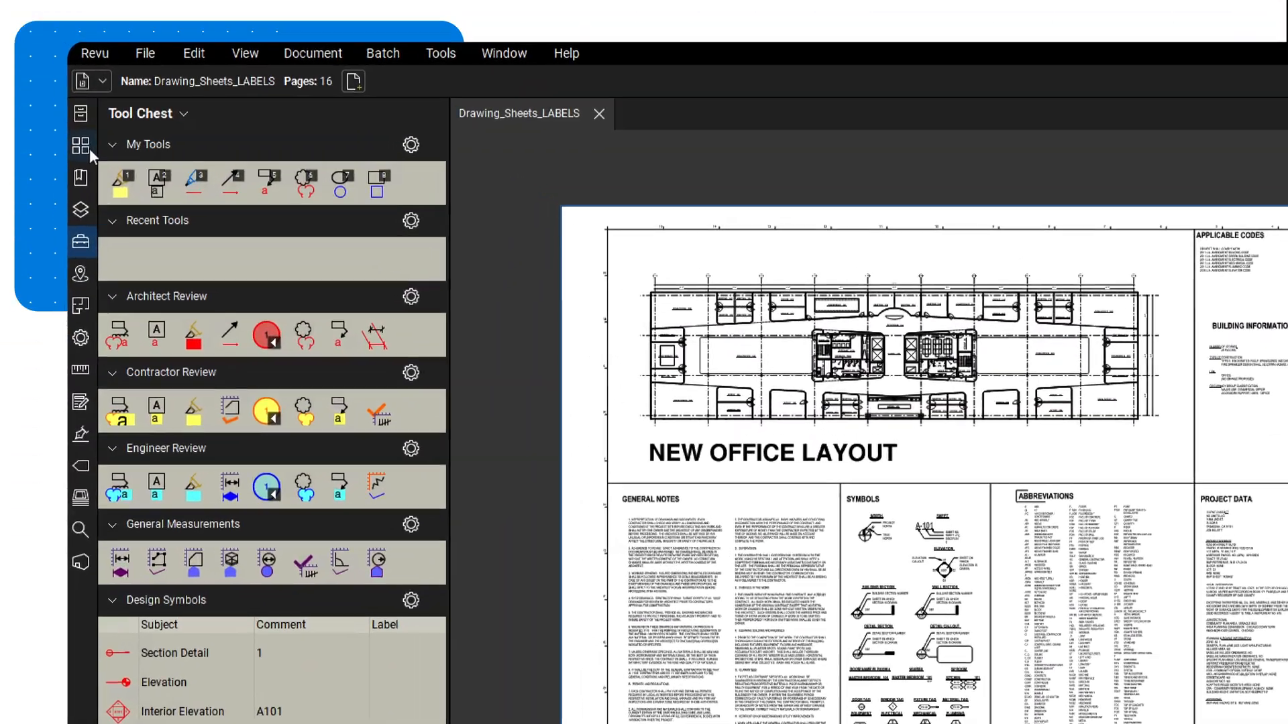
Step: Switch the left panel from the Tool Chest to page Thumbnails with their labels
left_click(81, 145)
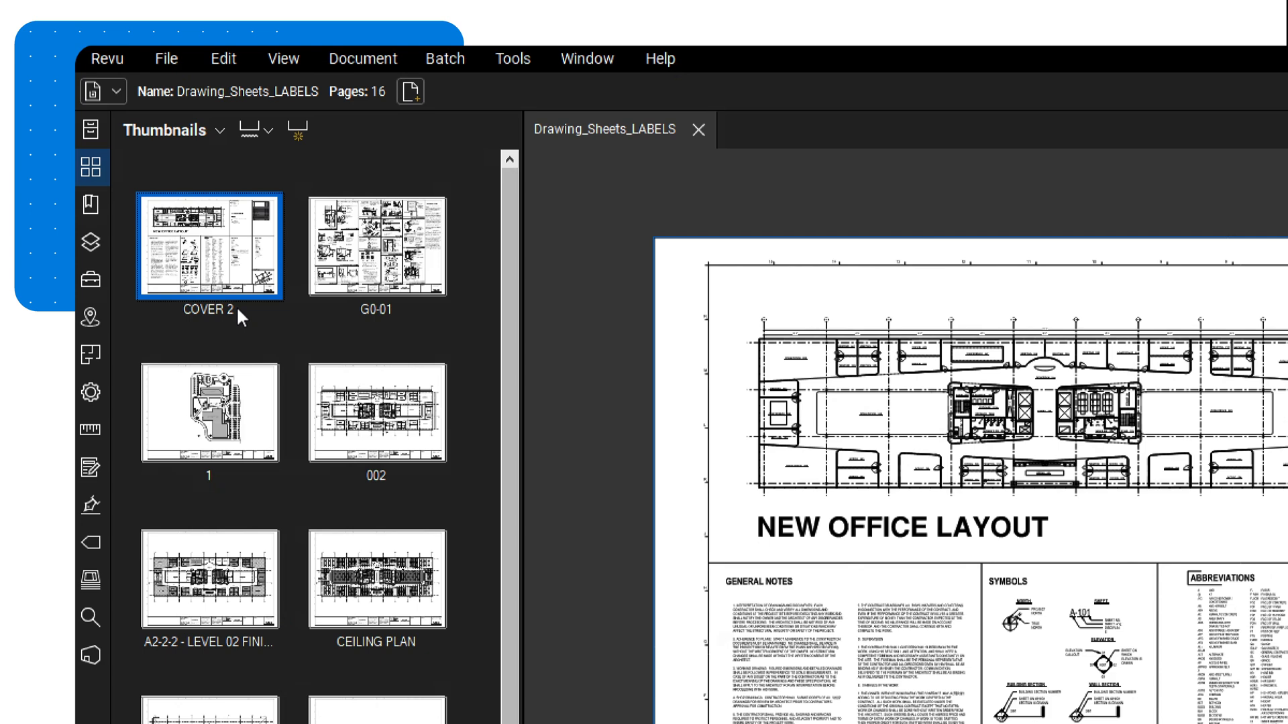
double_click(210, 264)
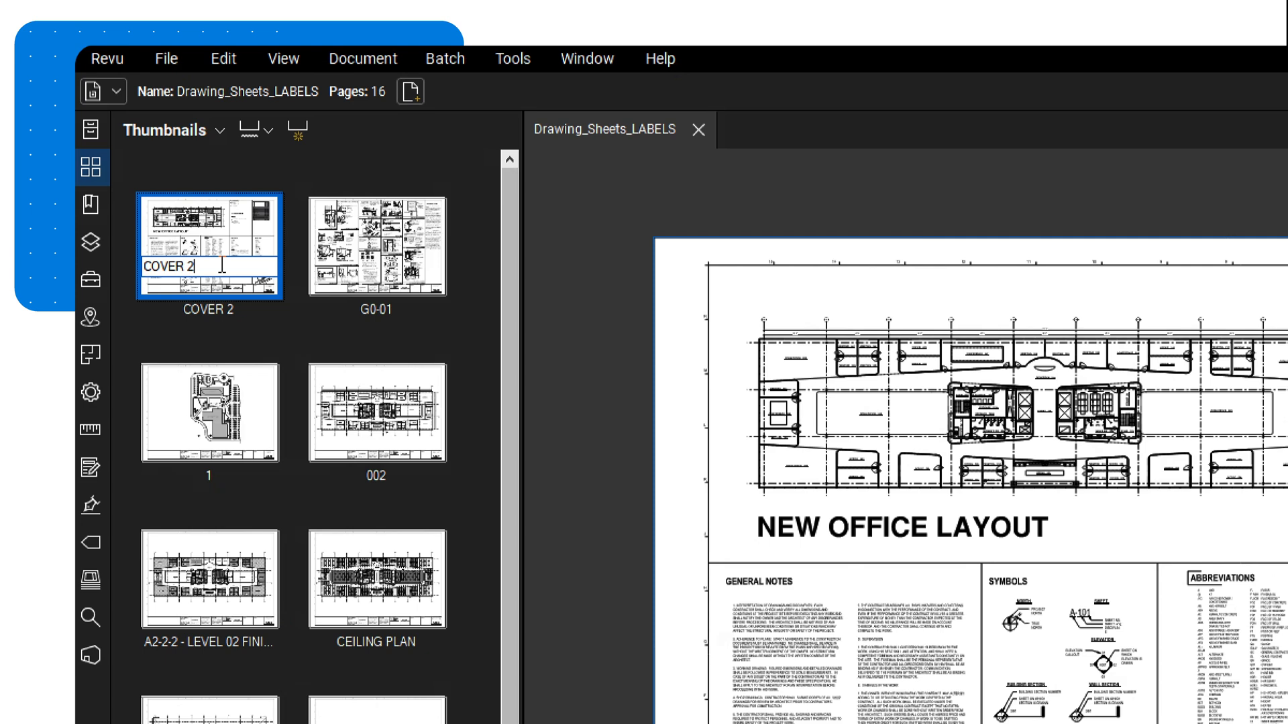
mouse_move(546, 286)
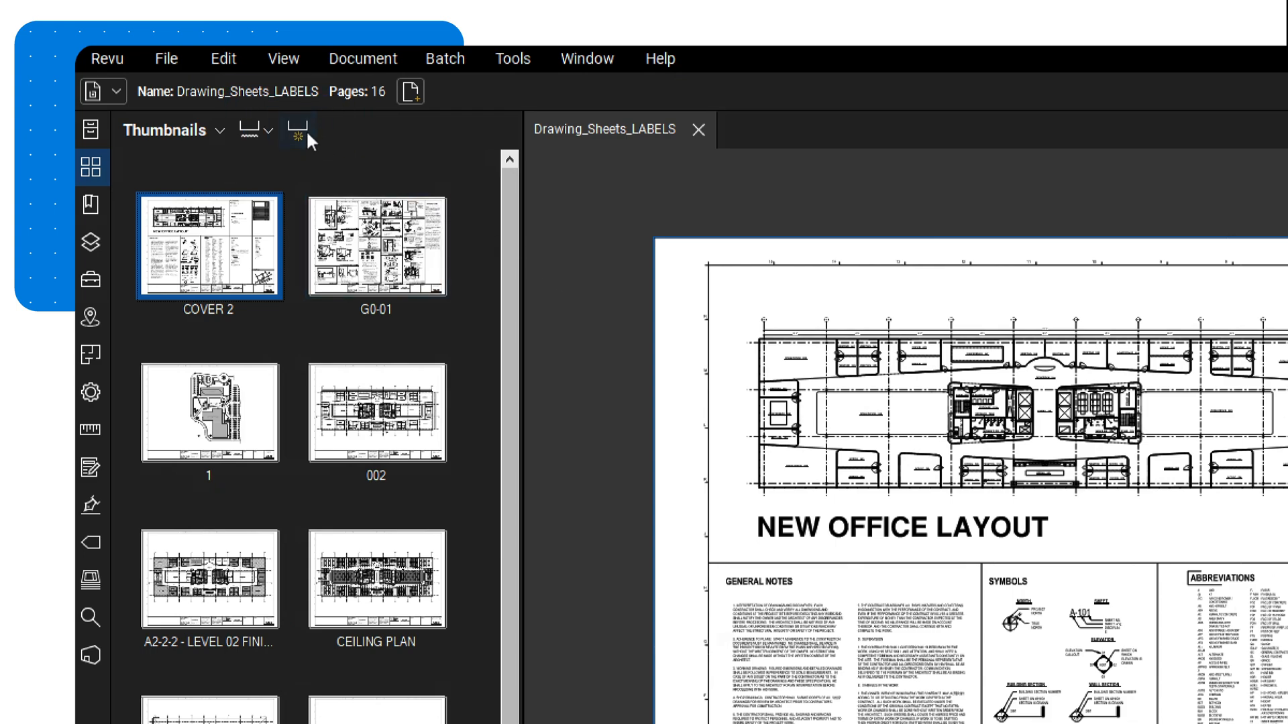
Step: Start Create Page Labels using the Page Region option, previewing G0.00
left_click(295, 131)
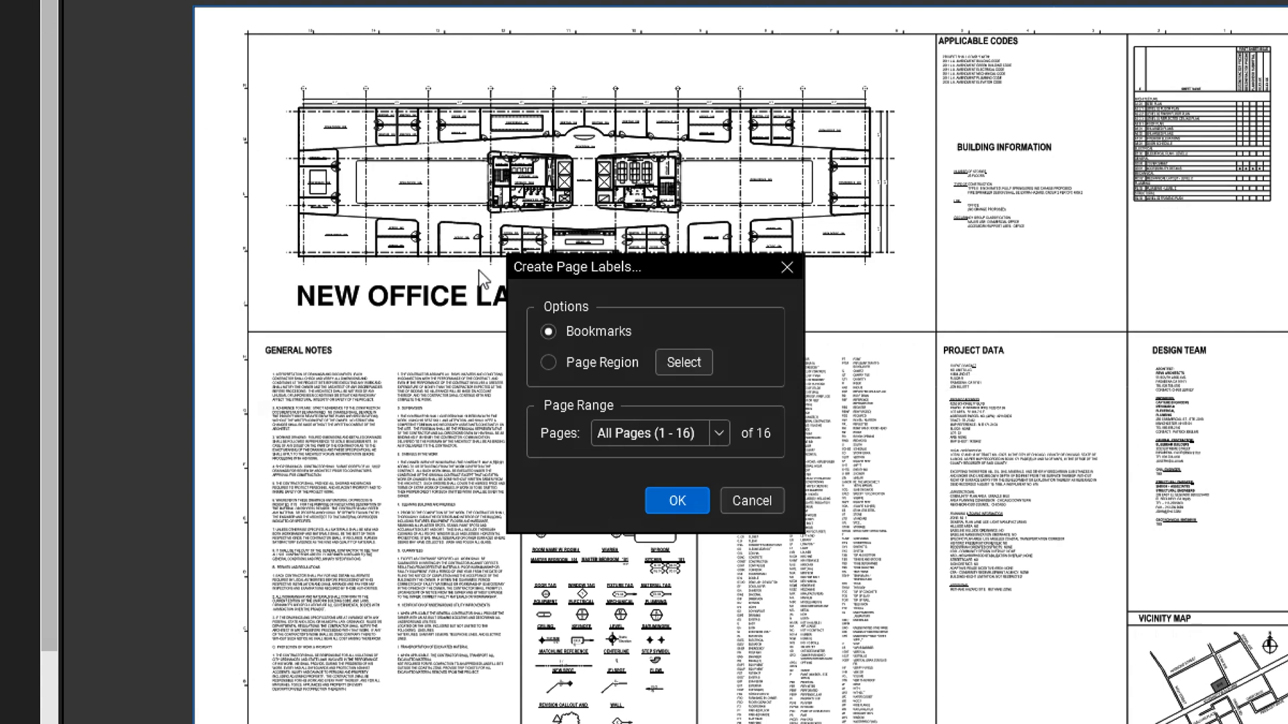
left_click(548, 362)
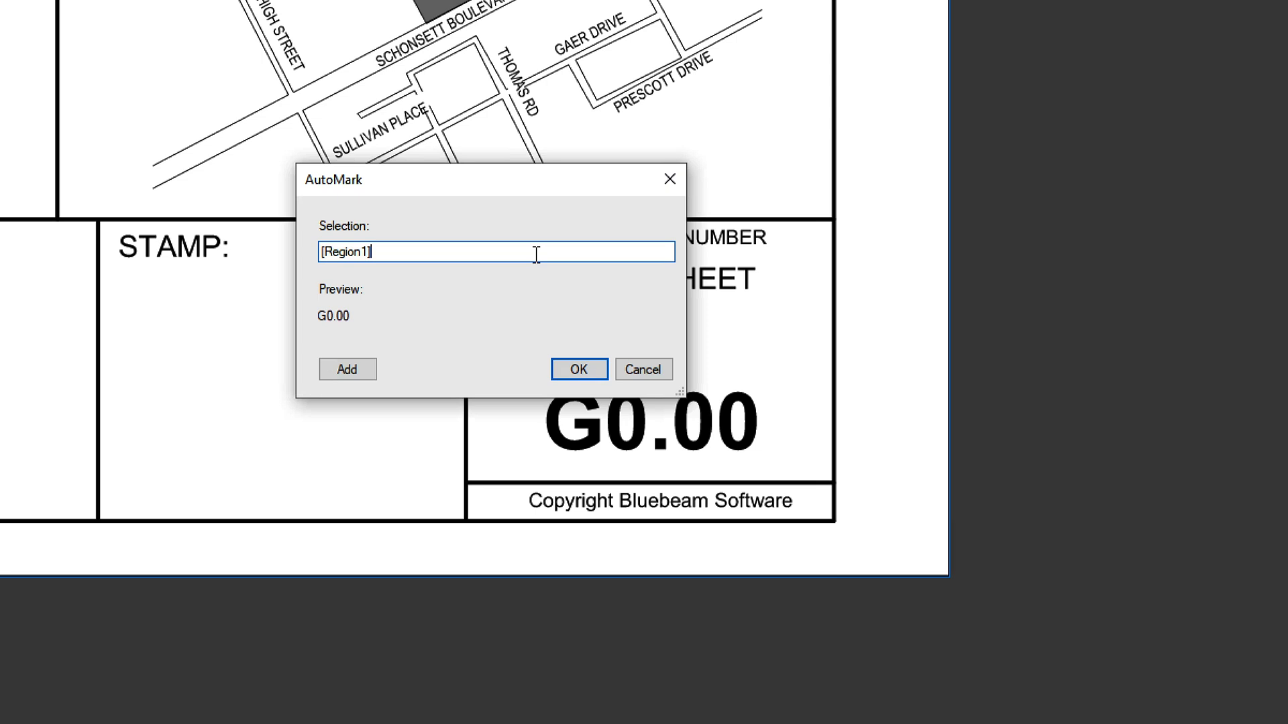
Step: Append a hyphen and the sheet title region to the label, previewing G0.00-COVER SHEET
type("-")
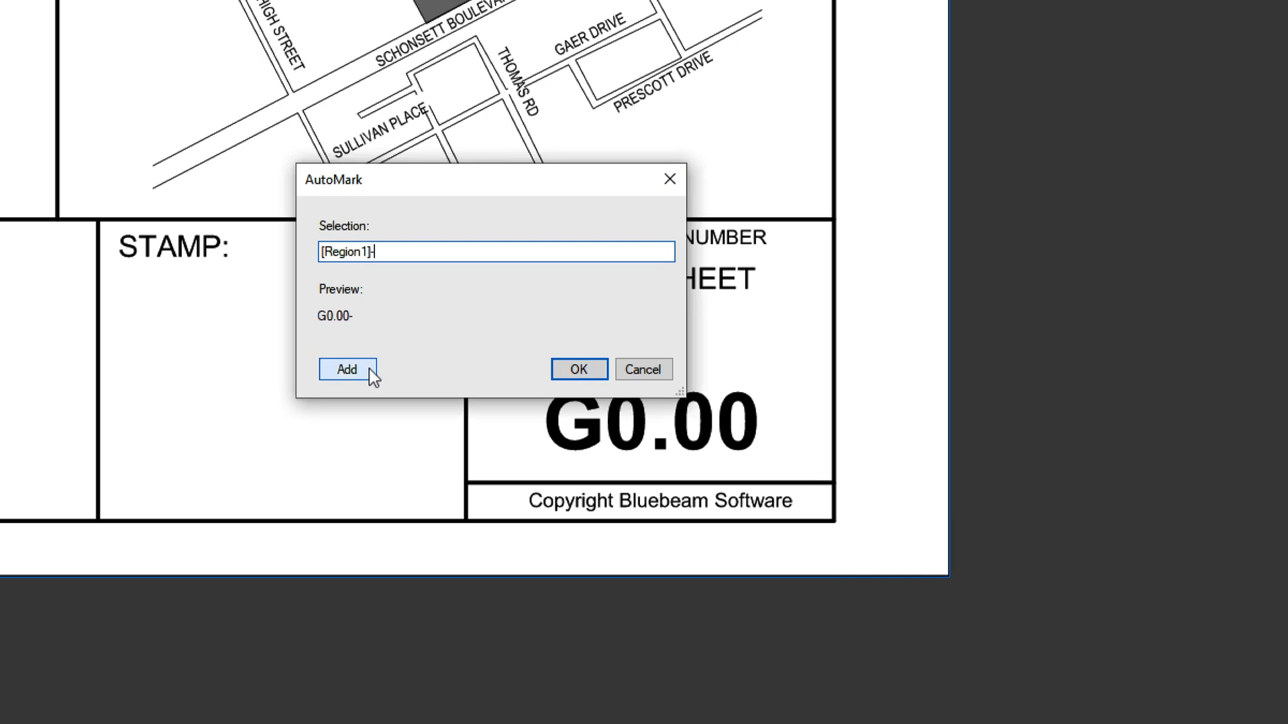
left_click(346, 369)
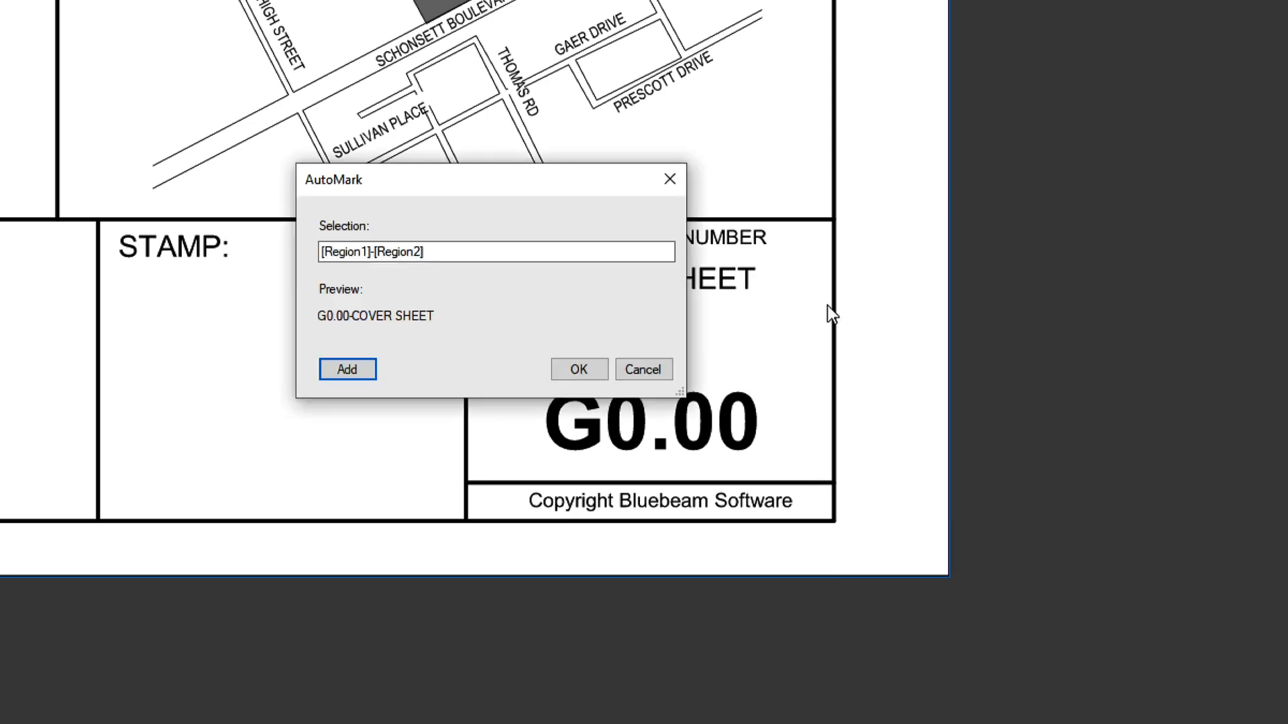
mouse_move(667, 337)
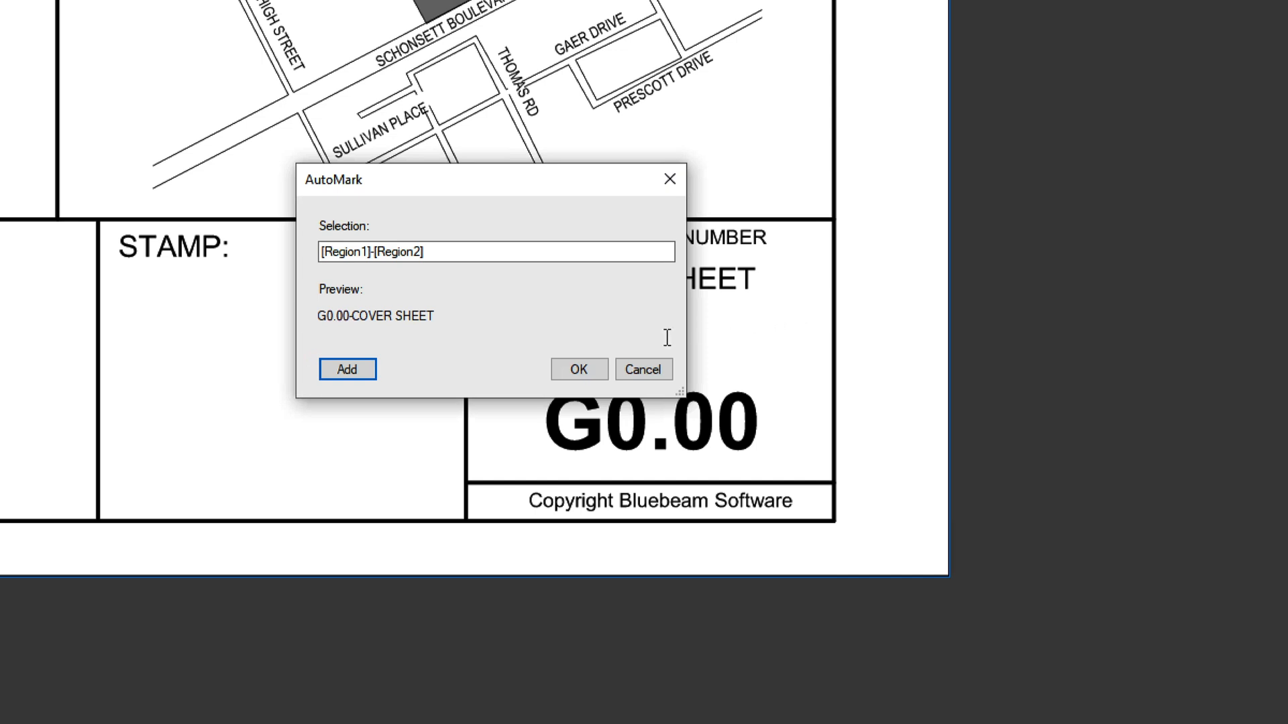